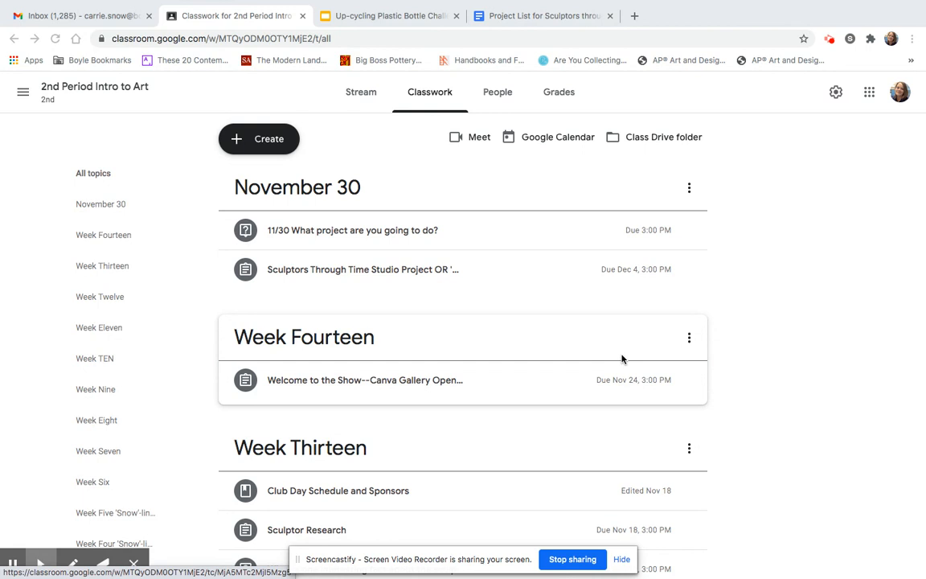
{"action": "mouse_move", "coordinate": [570, 265]}
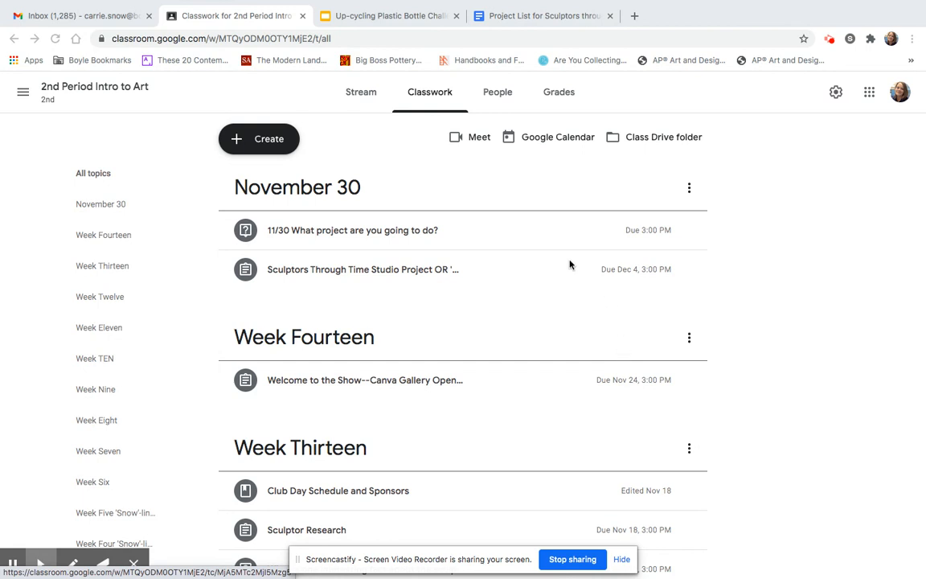
{"action": "mouse_move", "coordinate": [438, 285]}
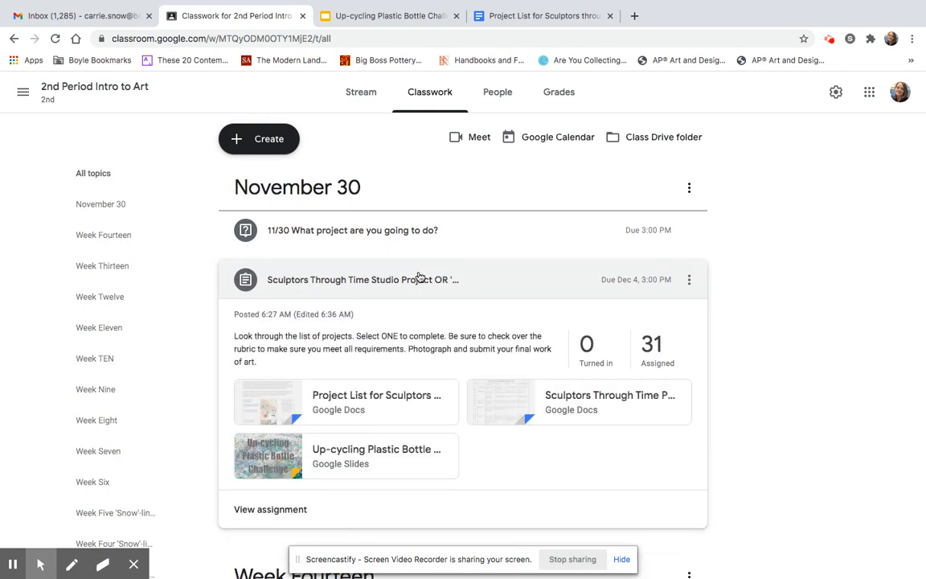
{"action": "mouse_move", "coordinate": [376, 256]}
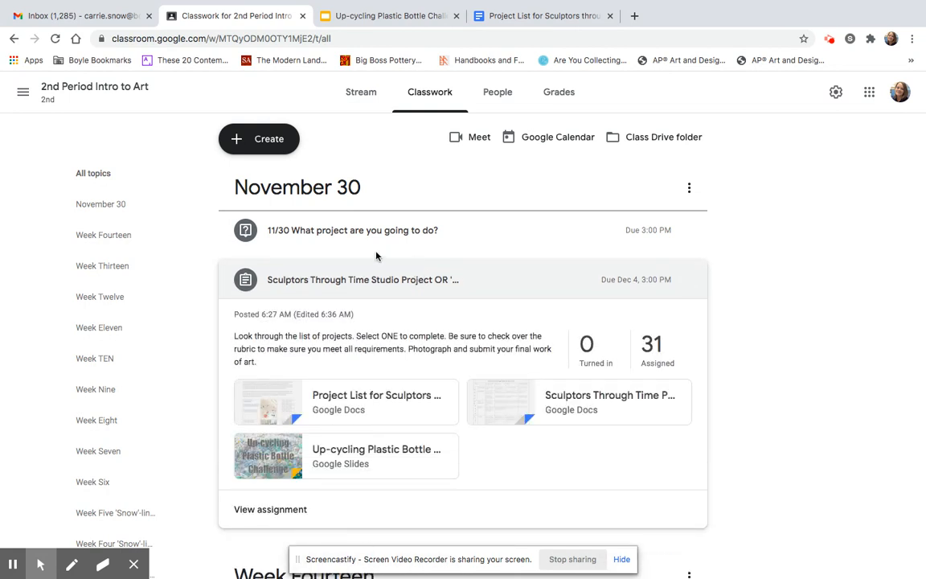
Open the Project List for Sculptors through Time doc and scroll to the Calder and Giacometti rows.
{"action": "left_click", "coordinate": [283, 396]}
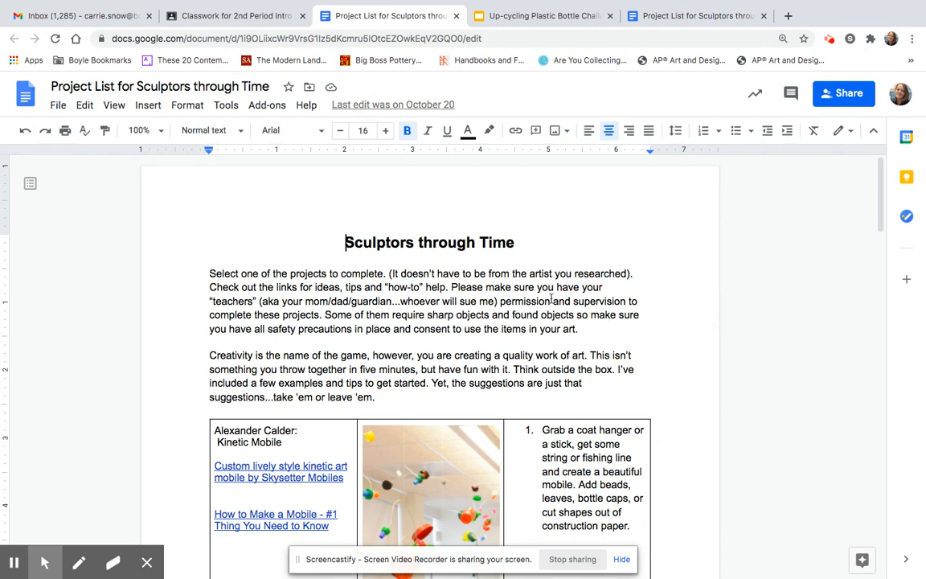
{"action": "scroll", "scroll_direction": "down", "scroll_amount": 3}
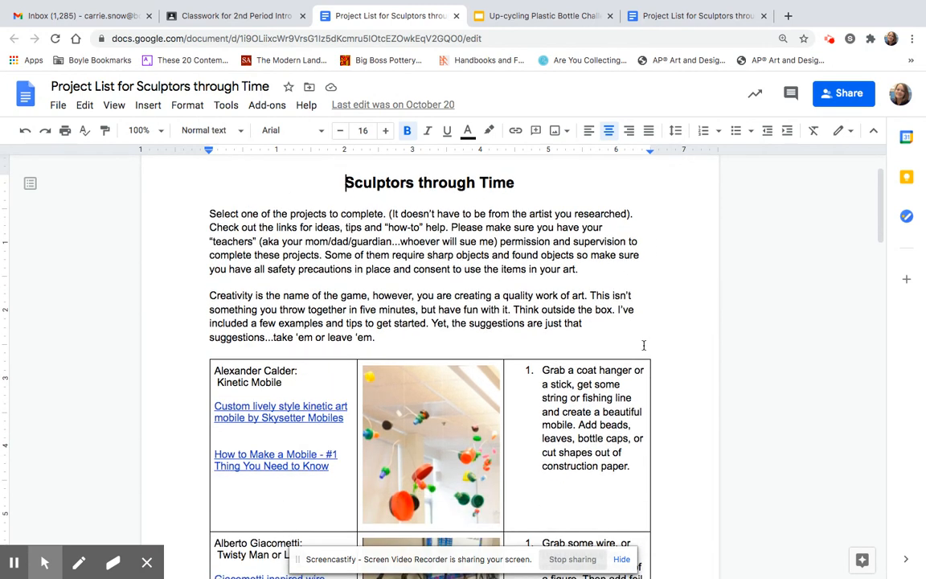
{"action": "scroll", "scroll_direction": "down", "scroll_amount": 3}
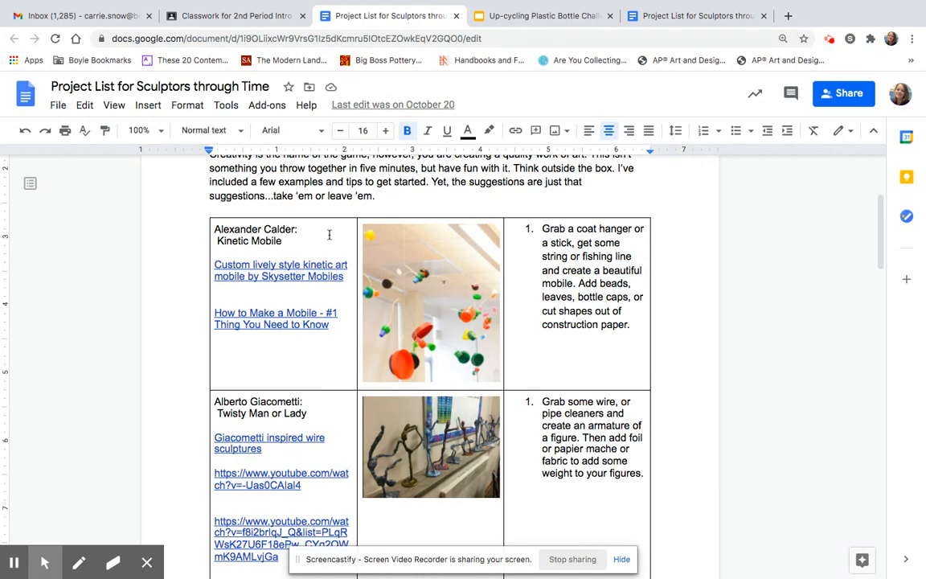
{"action": "mouse_move", "coordinate": [412, 209]}
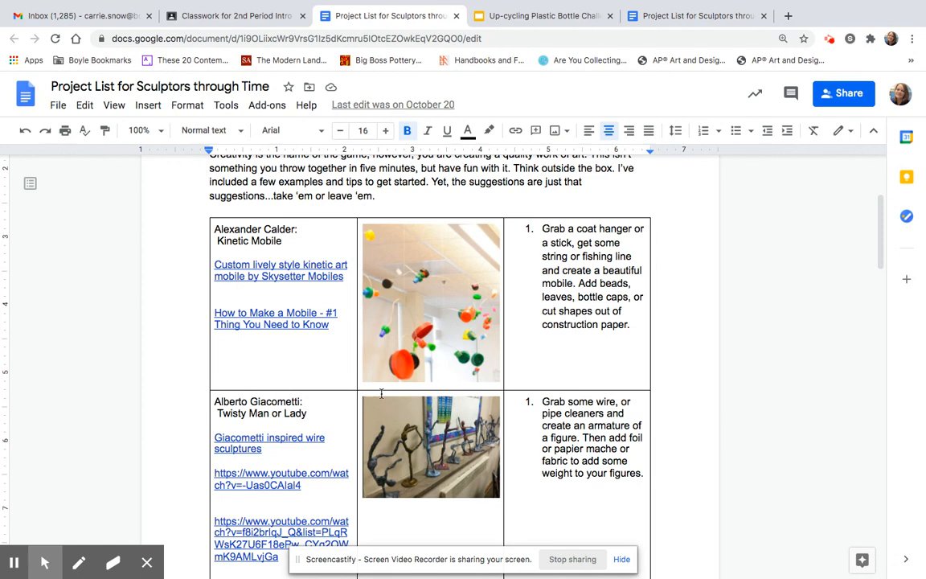
{"action": "scroll", "scroll_direction": "down", "scroll_amount": 3}
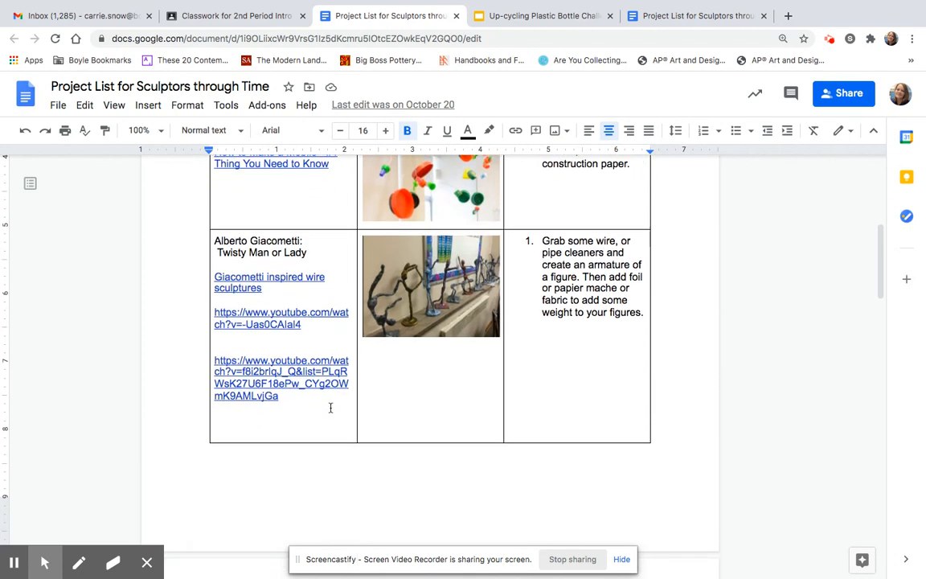
{"action": "scroll", "scroll_direction": "down", "scroll_amount": 3}
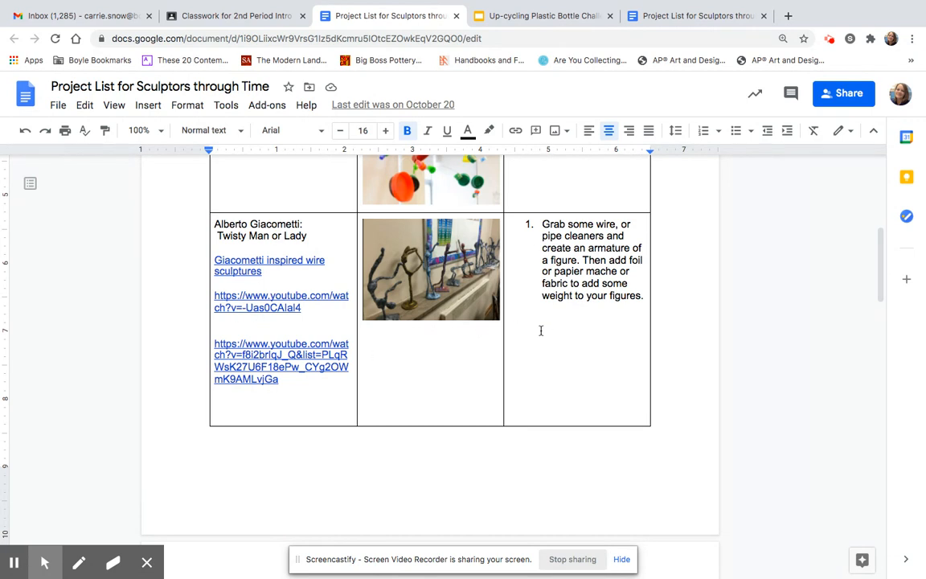
{"action": "scroll", "scroll_direction": "down", "scroll_amount": 3}
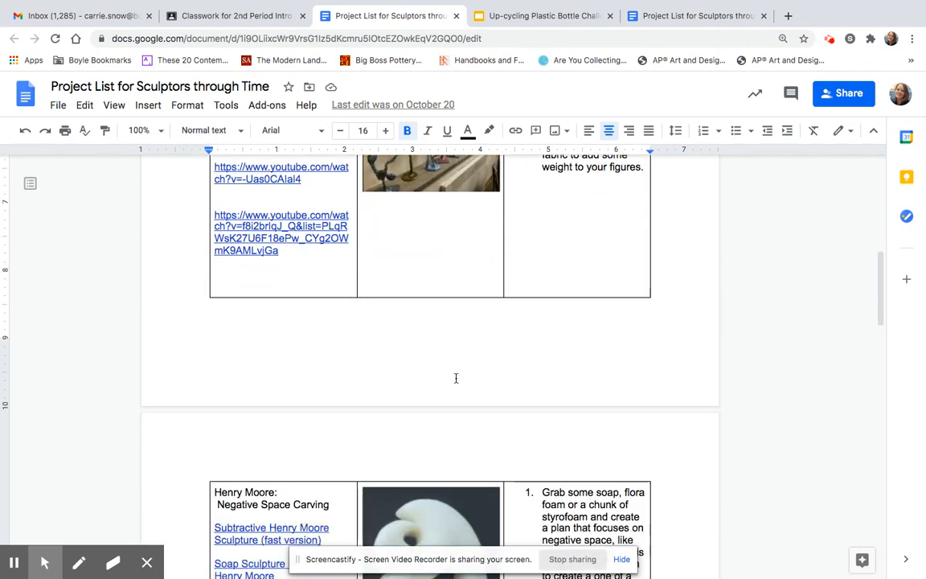
{"action": "scroll", "scroll_direction": "down", "scroll_amount": 3}
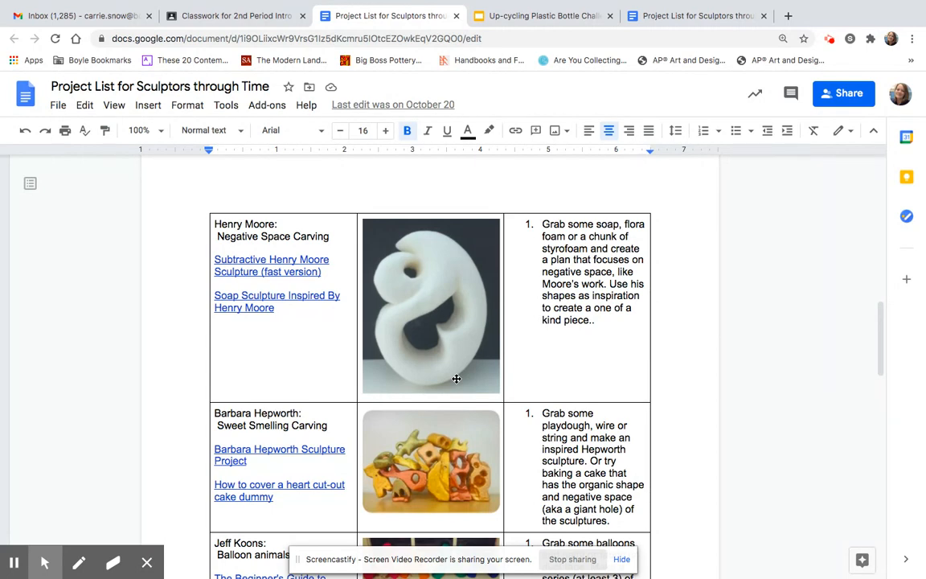
Scroll down past the Jeff Koons balloon row to the Louise Nevelson Treasure Chest project.
{"action": "scroll", "scroll_direction": "down", "scroll_amount": 3}
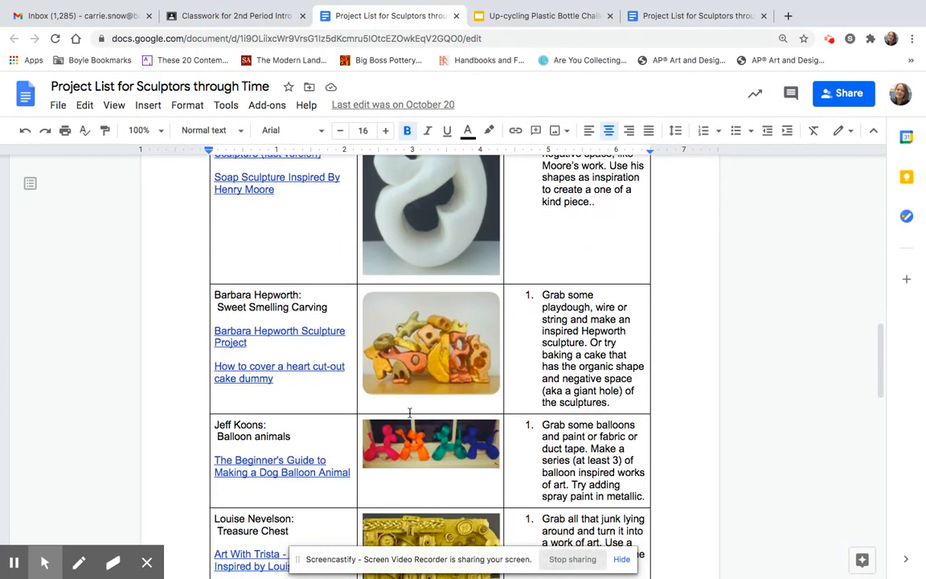
{"action": "scroll", "scroll_direction": "down", "scroll_amount": 3}
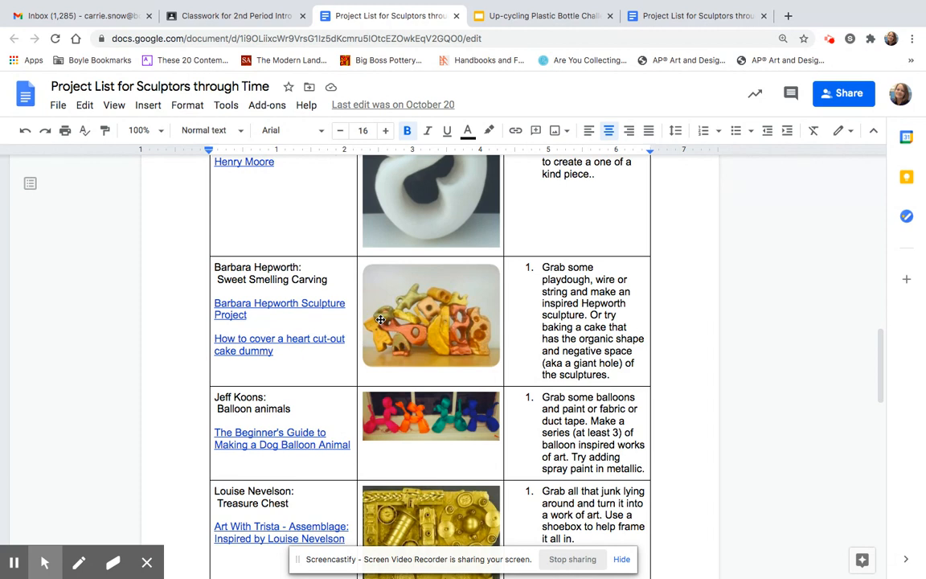
{"action": "mouse_move", "coordinate": [385, 302]}
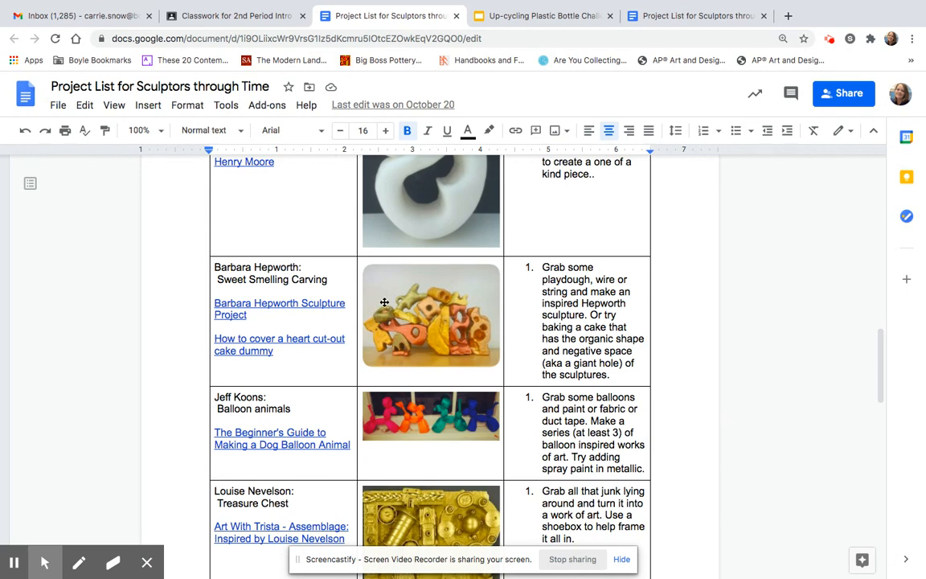
{"action": "scroll", "scroll_direction": "down", "scroll_amount": 3}
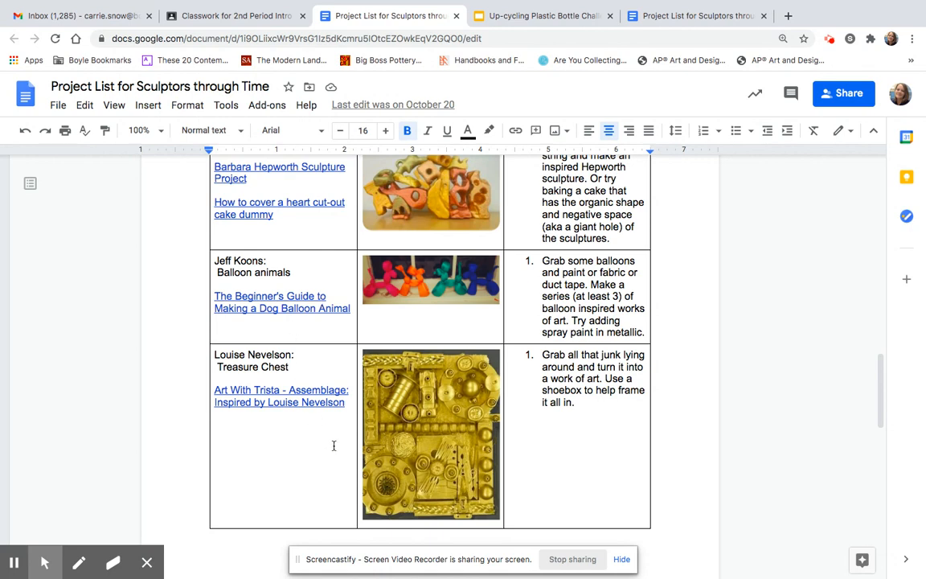
{"action": "scroll", "scroll_direction": "down", "scroll_amount": 3}
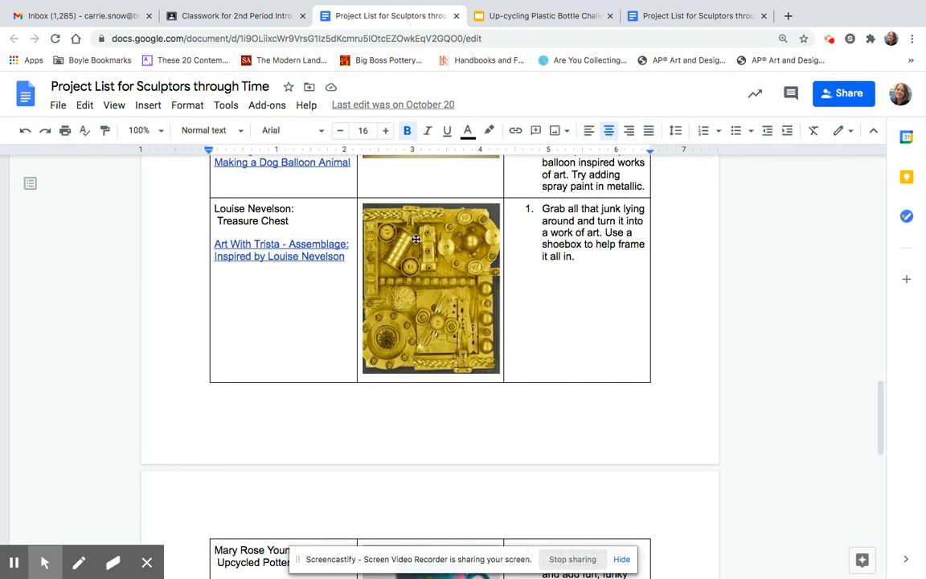
{"action": "mouse_move", "coordinate": [435, 367]}
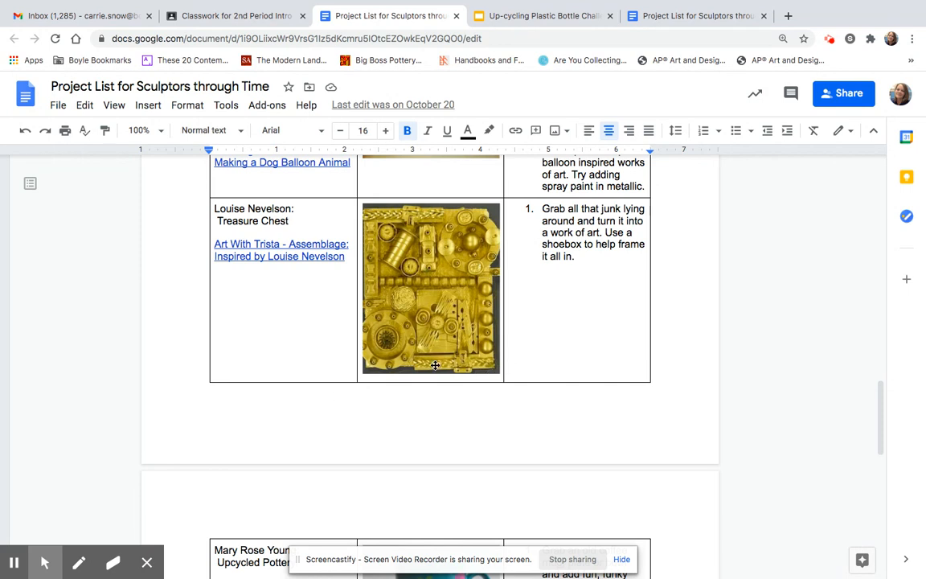
{"action": "mouse_move", "coordinate": [363, 309]}
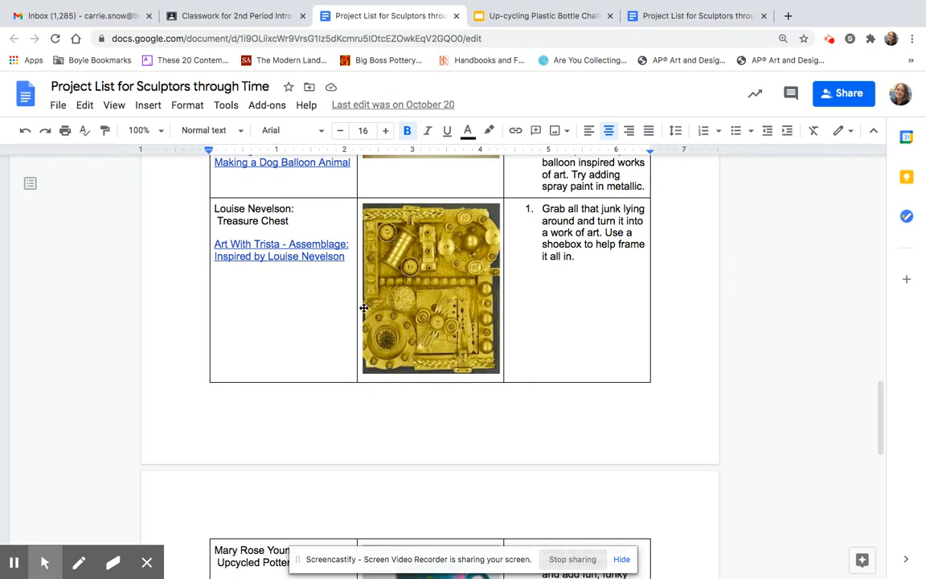
Scroll to the Mary Rose Young upcycled pottery row, then back up to the document title.
{"action": "scroll", "scroll_direction": "down", "scroll_amount": 3}
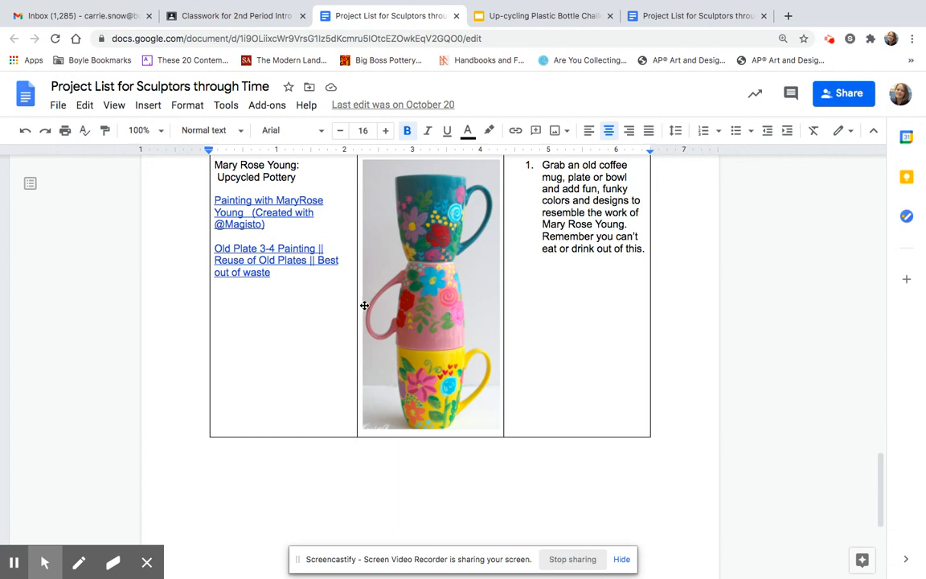
{"action": "mouse_move", "coordinate": [518, 338]}
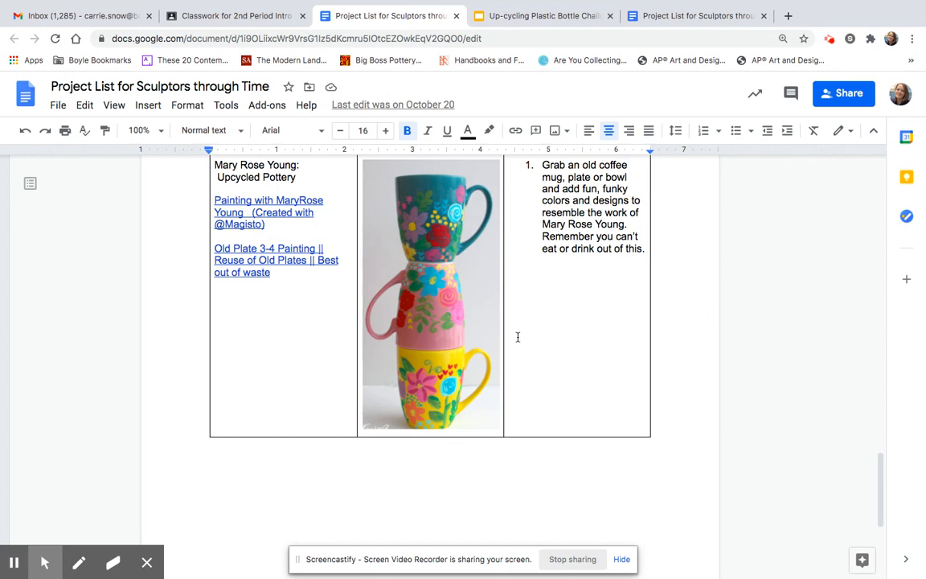
{"action": "mouse_move", "coordinate": [502, 314]}
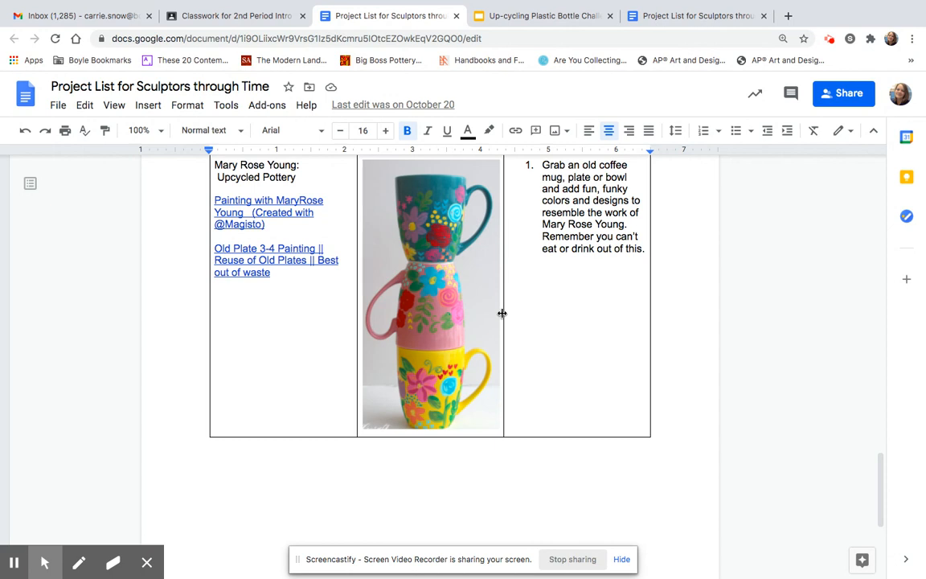
{"action": "mouse_move", "coordinate": [462, 341]}
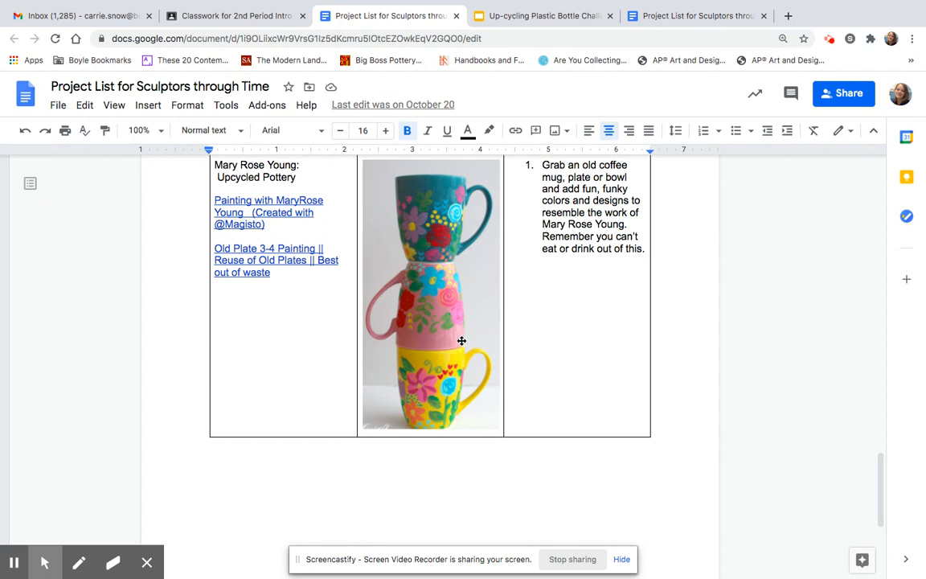
{"action": "scroll", "scroll_direction": "down", "scroll_amount": 3}
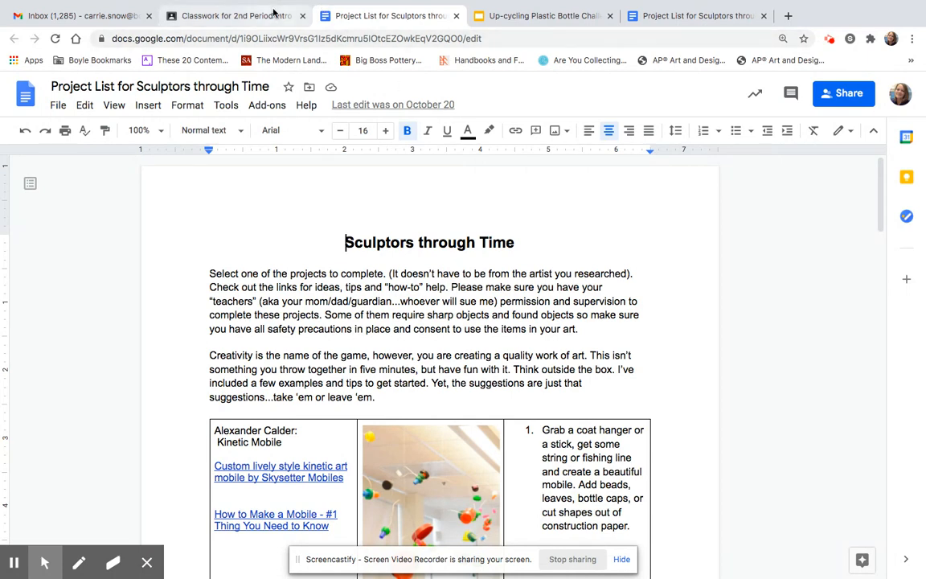
Return to the Classroom assignment and open the Up-cycling Plastic Bottle Challenge slides.
{"action": "left_click", "coordinate": [233, 16]}
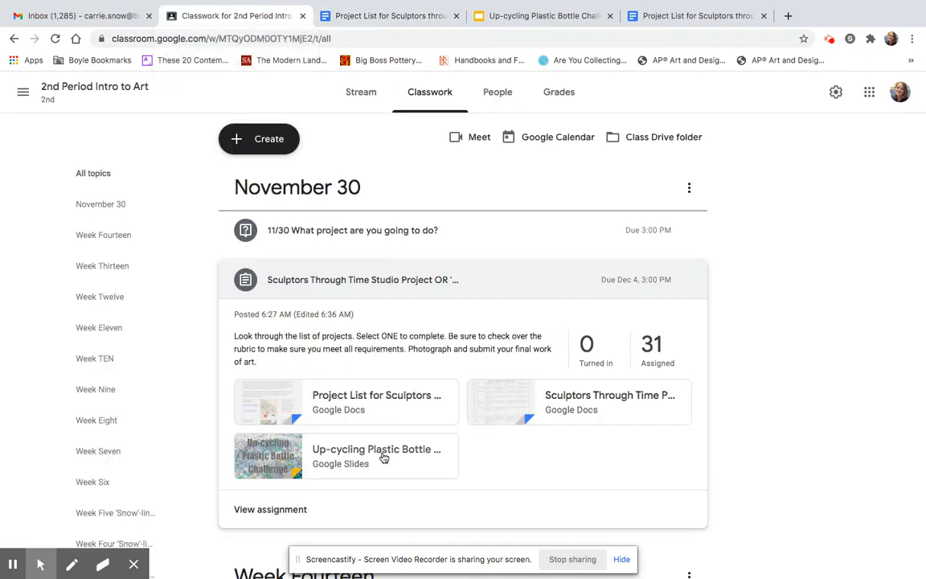
{"action": "left_click", "coordinate": [376, 456]}
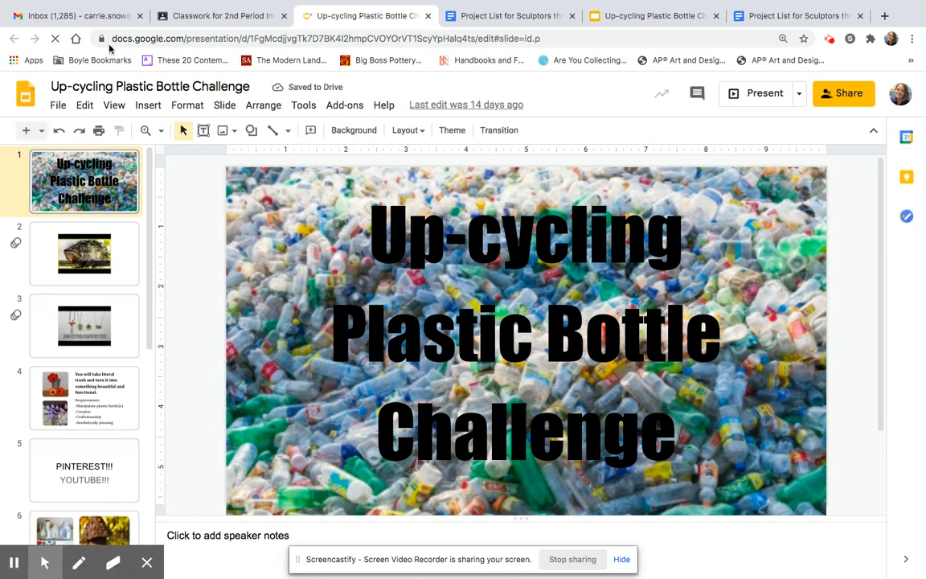
Present the deck, play the plastic sculpture artist video, and advance to the requirements slide.
{"action": "left_click", "coordinate": [114, 105]}
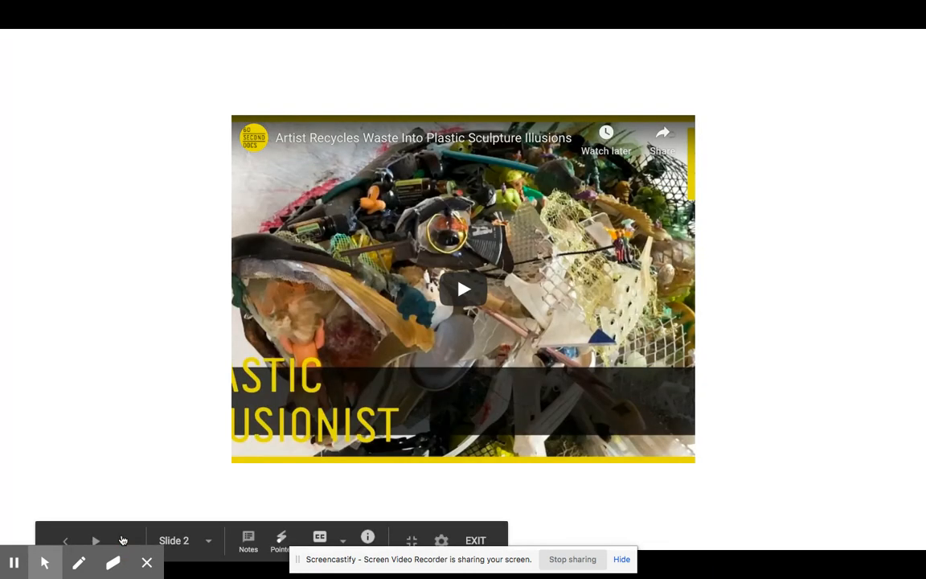
{"action": "left_click", "coordinate": [463, 290]}
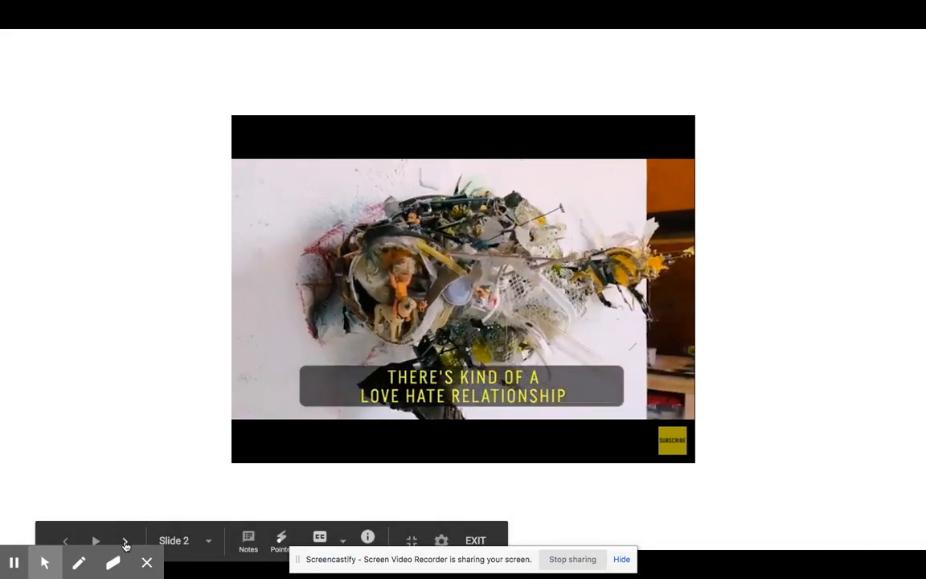
{"action": "left_click", "coordinate": [126, 540]}
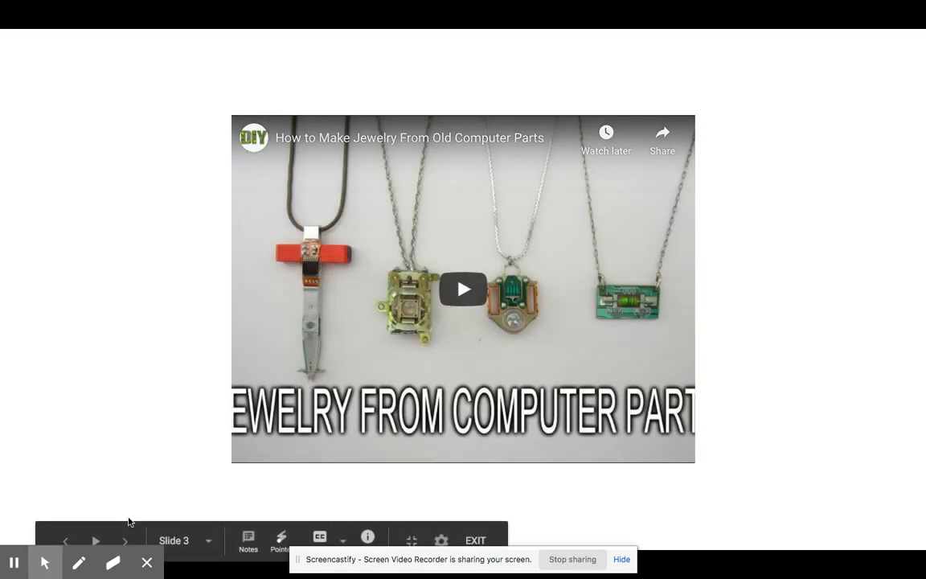
{"action": "left_click", "coordinate": [464, 289]}
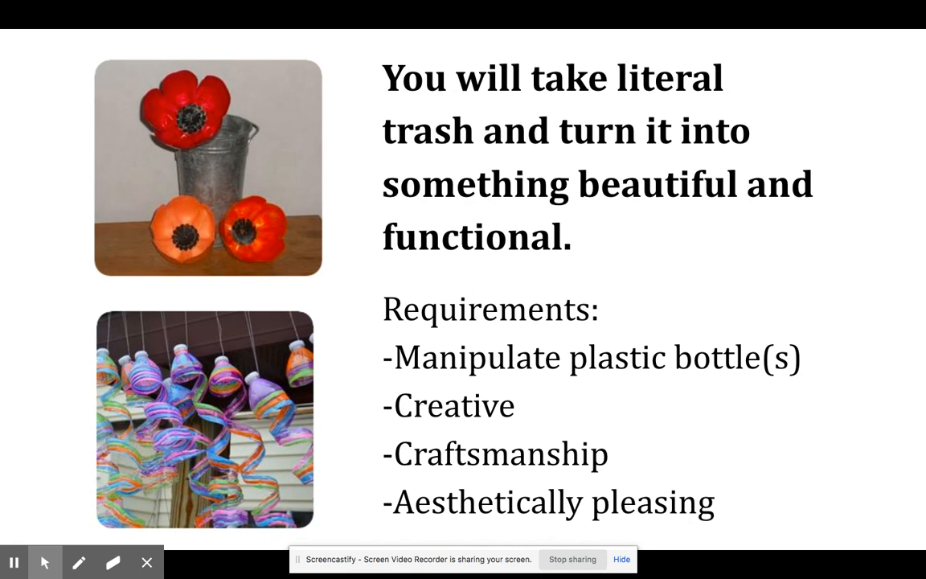
Advance through the remaining slides and exit to editing mode on the cardboard tube slide.
{"action": "key", "text": "Right"}
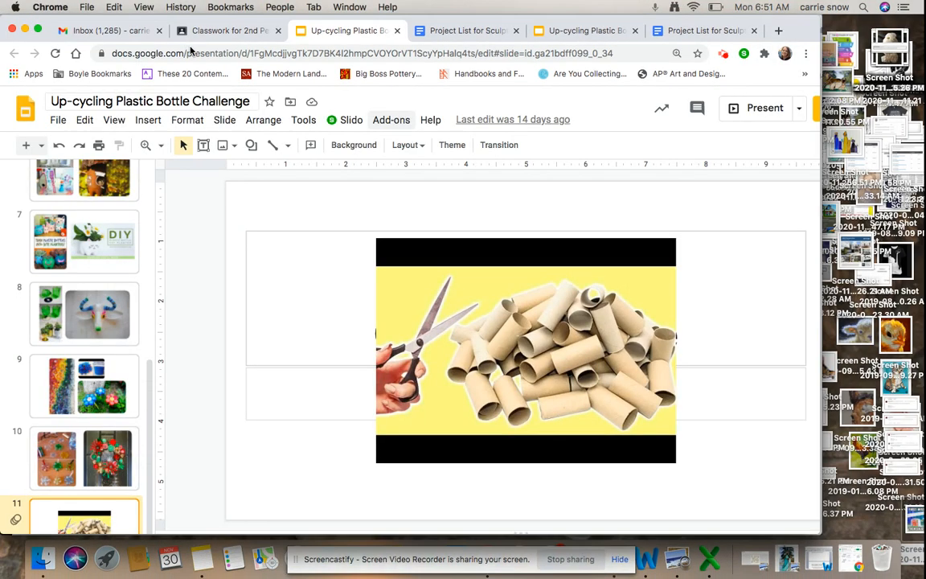
View the Sculptors Through Time Project 2020 rubric doc, then return to the Classroom assignment page.
{"action": "left_click", "coordinate": [228, 30]}
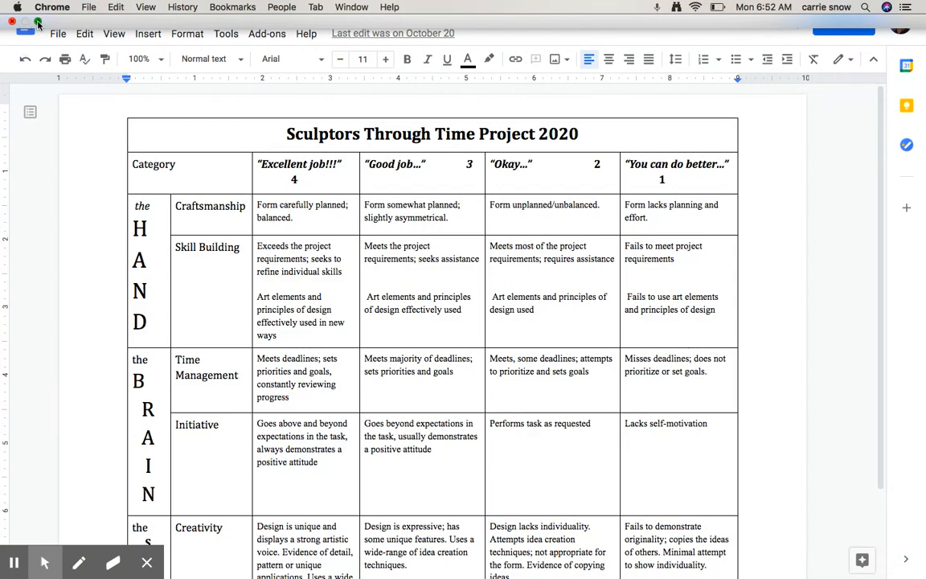
{"action": "left_click", "coordinate": [202, 30]}
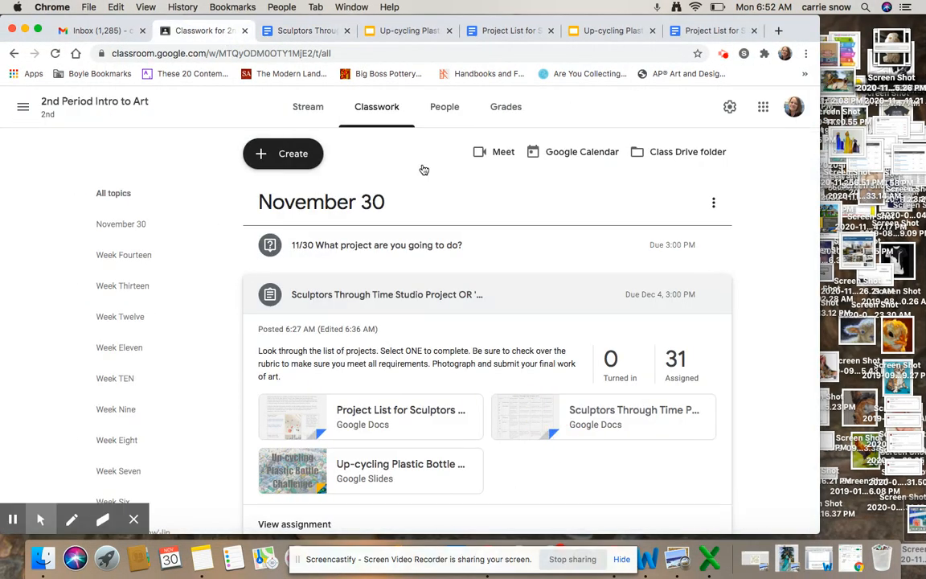